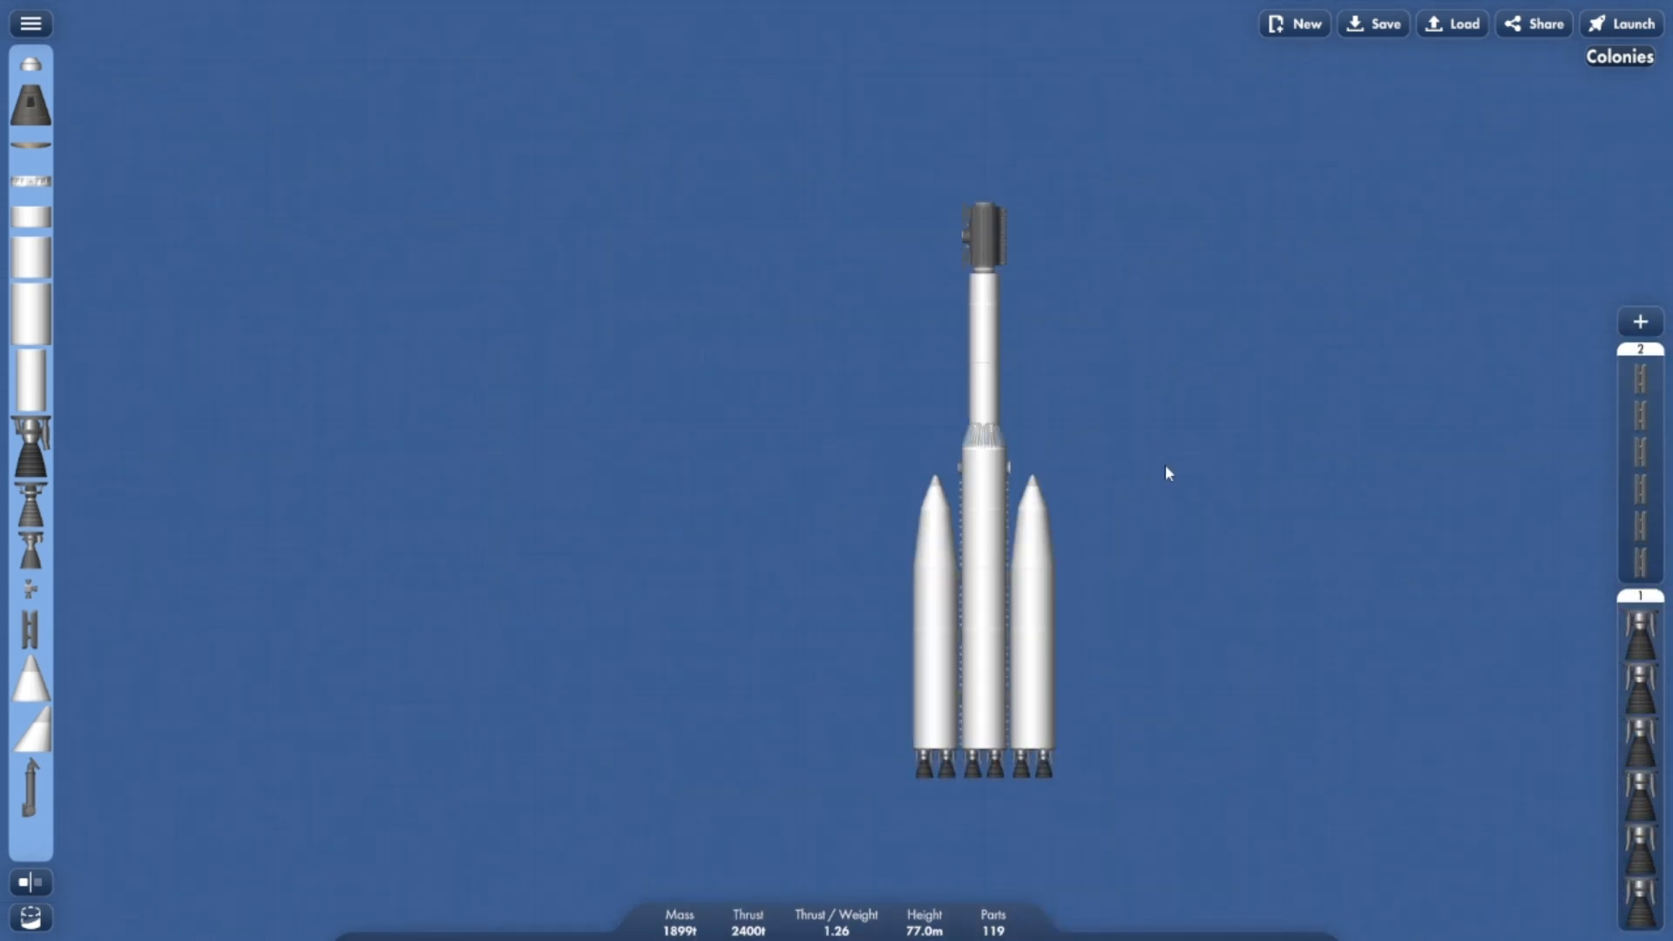
Launch the rocket with side boosters from the Space Center pad.
left_click(1619, 24)
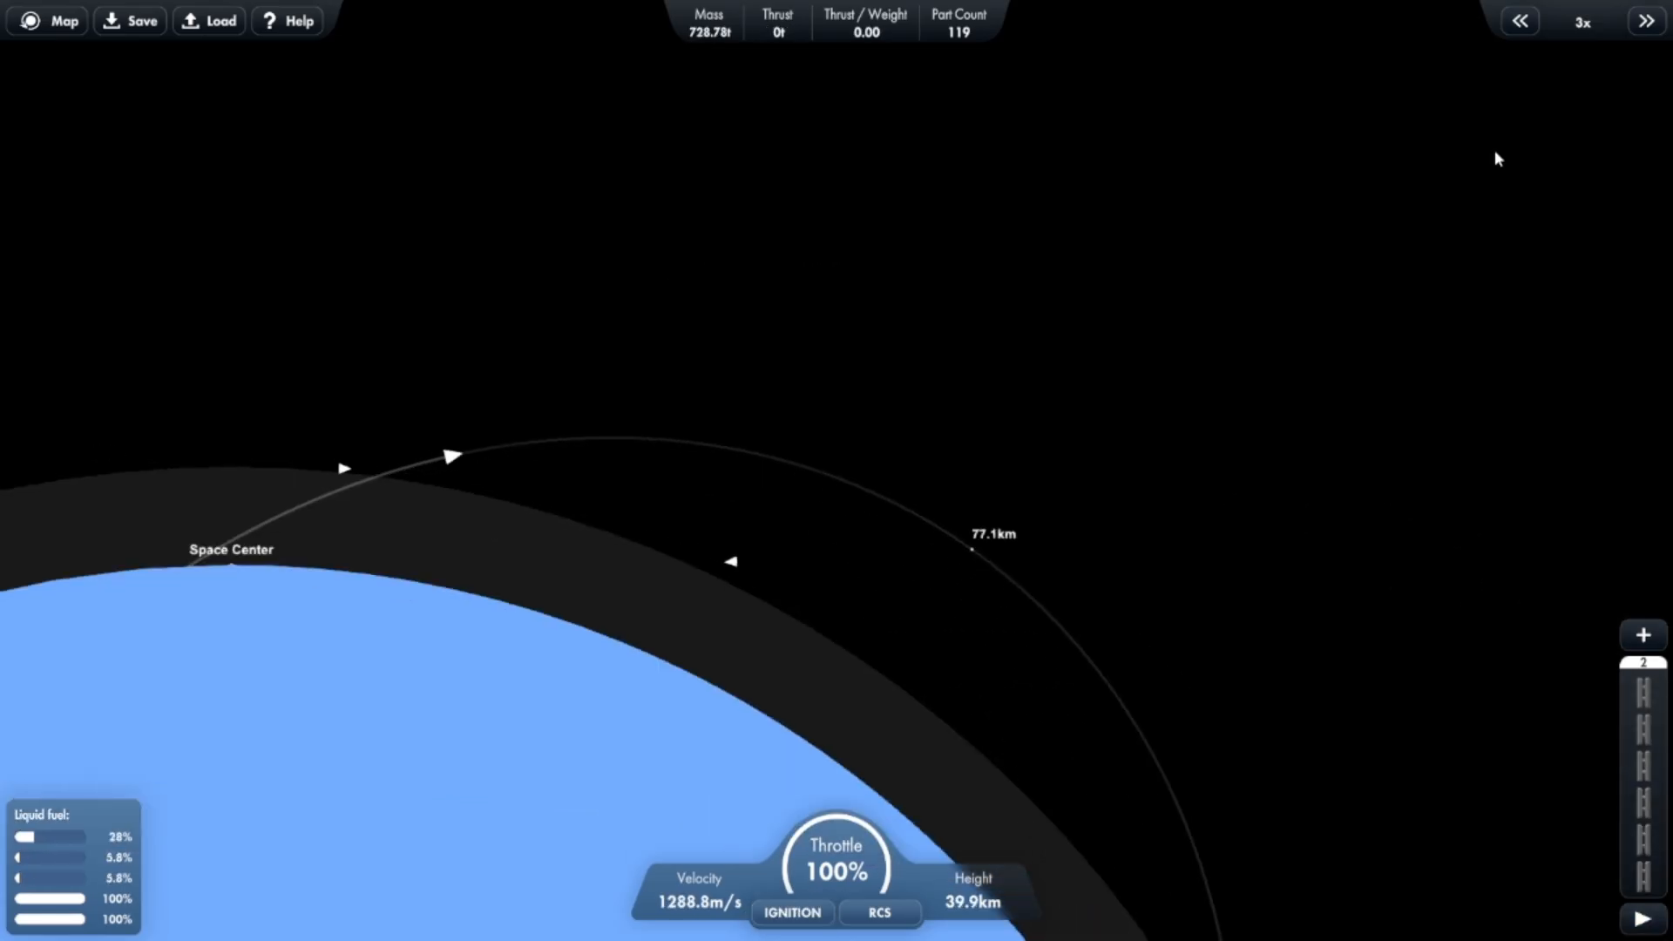
Return to the flight view of the upper stage coasting near 151 km.
left_click(47, 20)
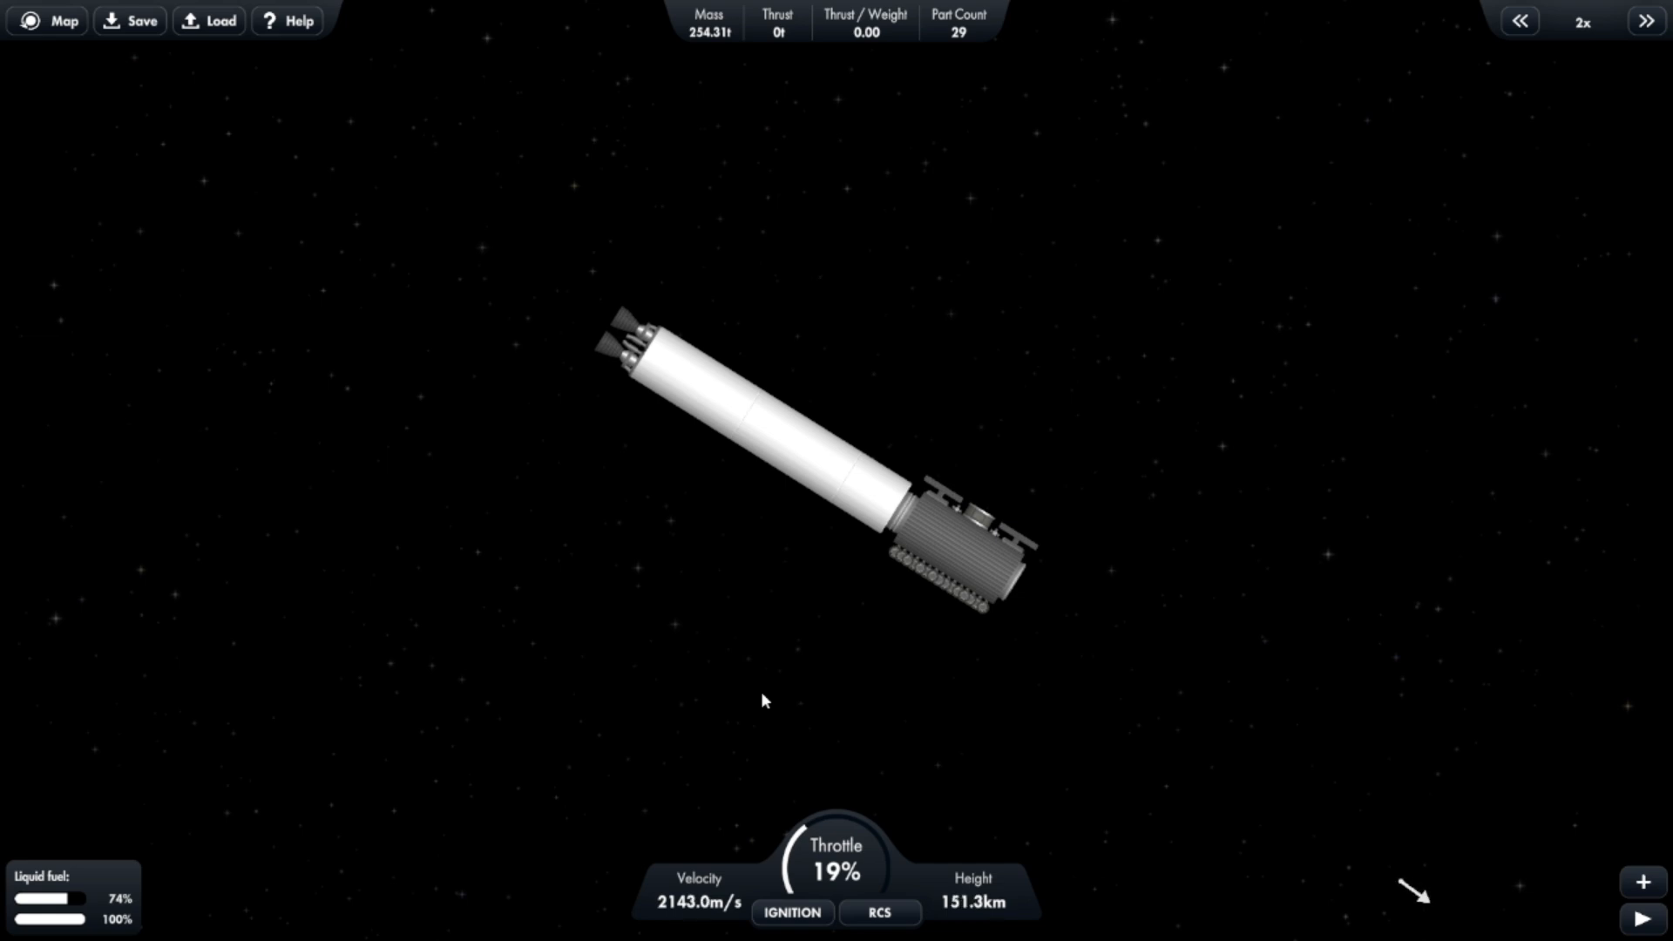
mouse_move(480, 236)
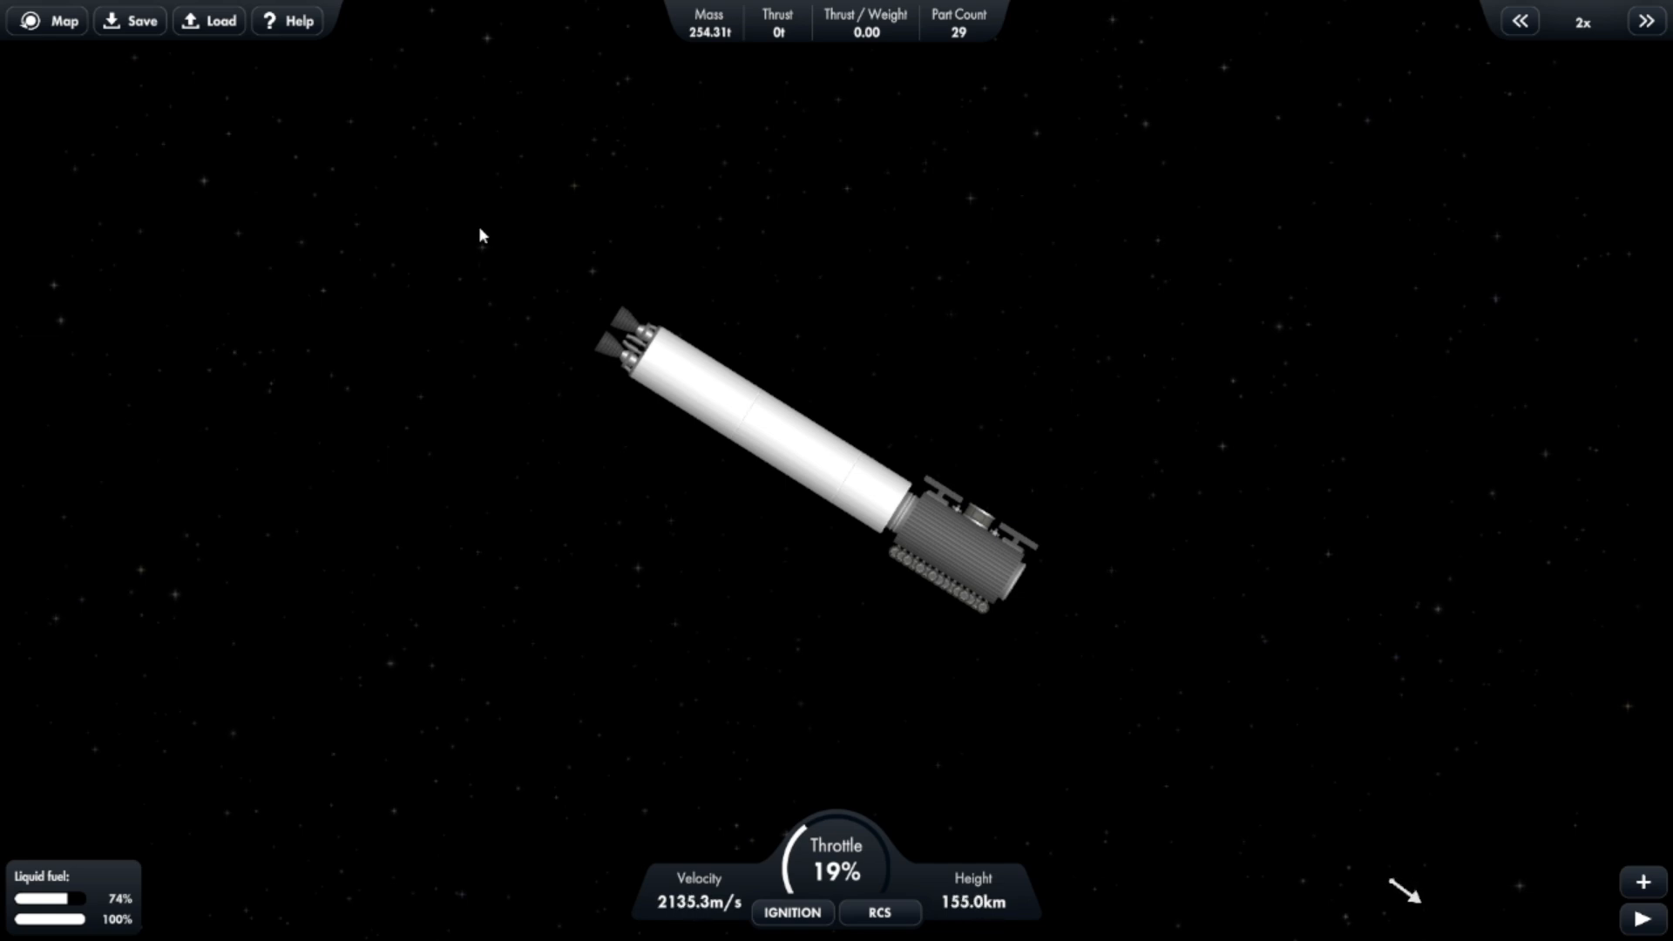
Rename the upper stage to 'Miller 1'.
left_click(47, 20)
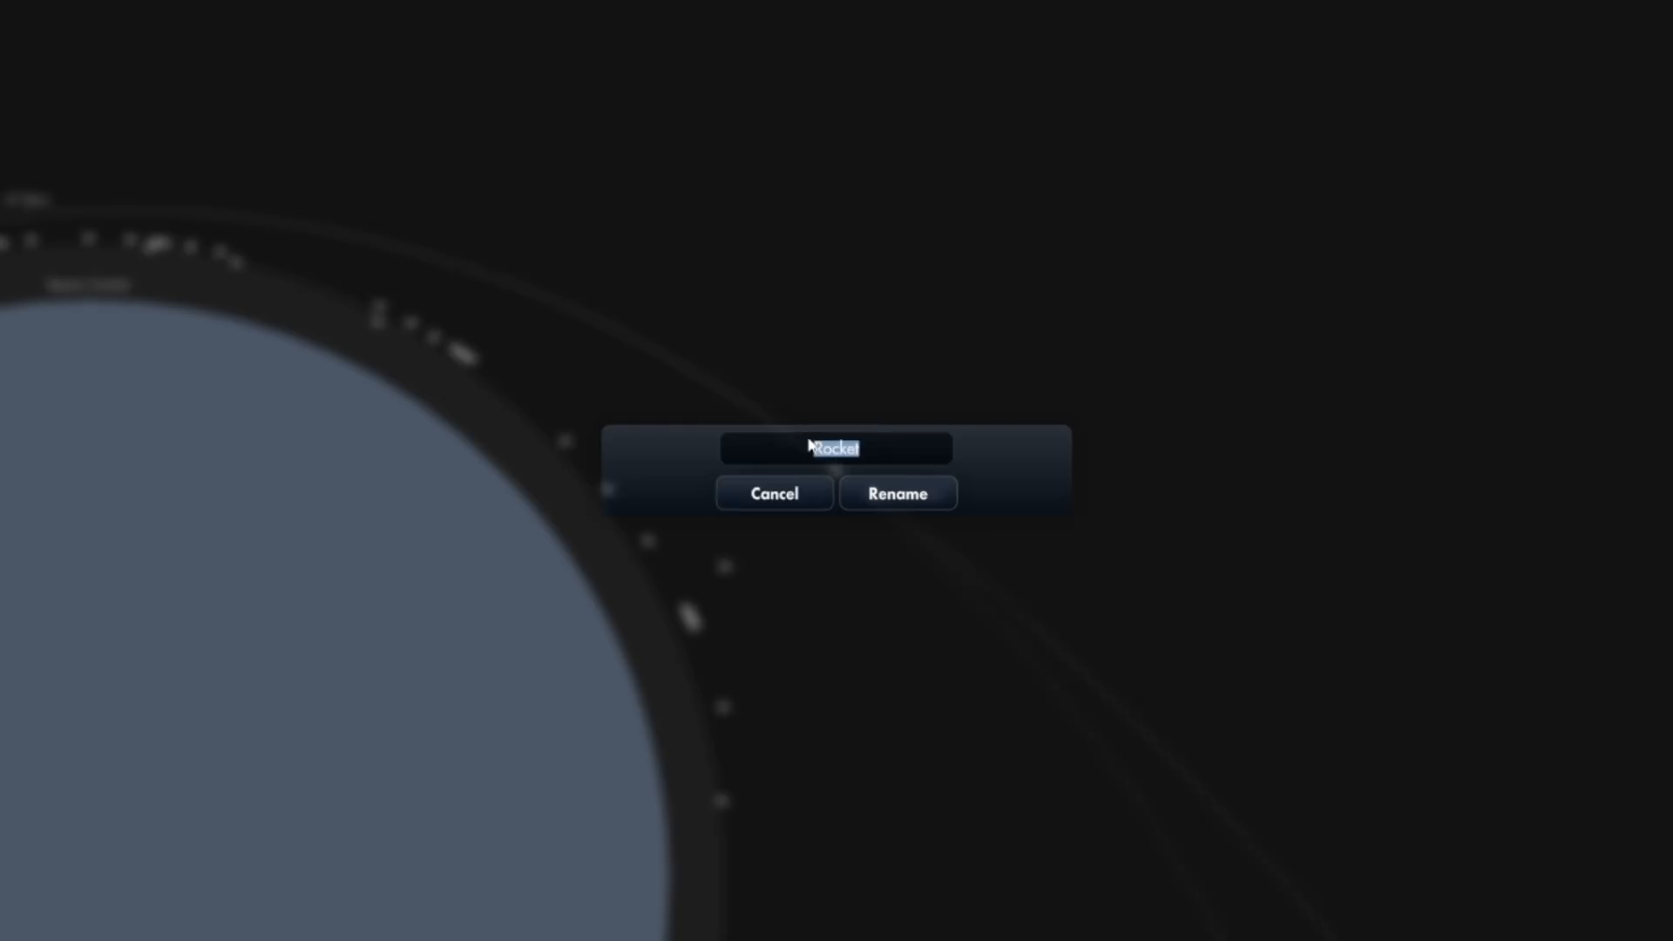
type("Miller 1")
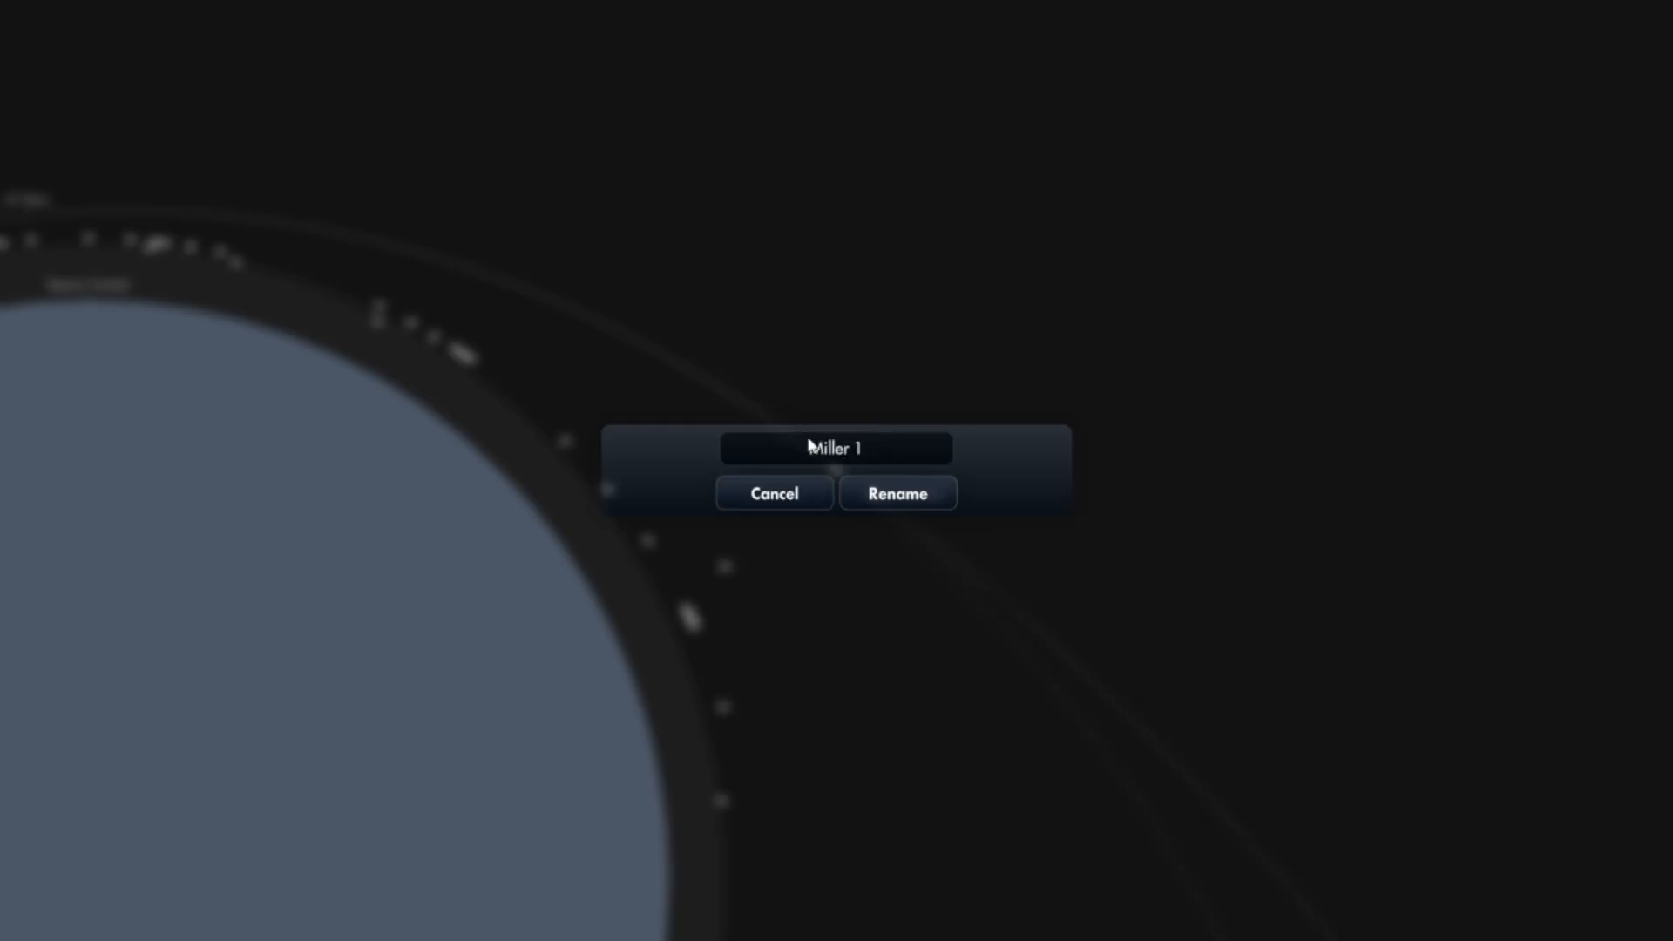
left_click(897, 493)
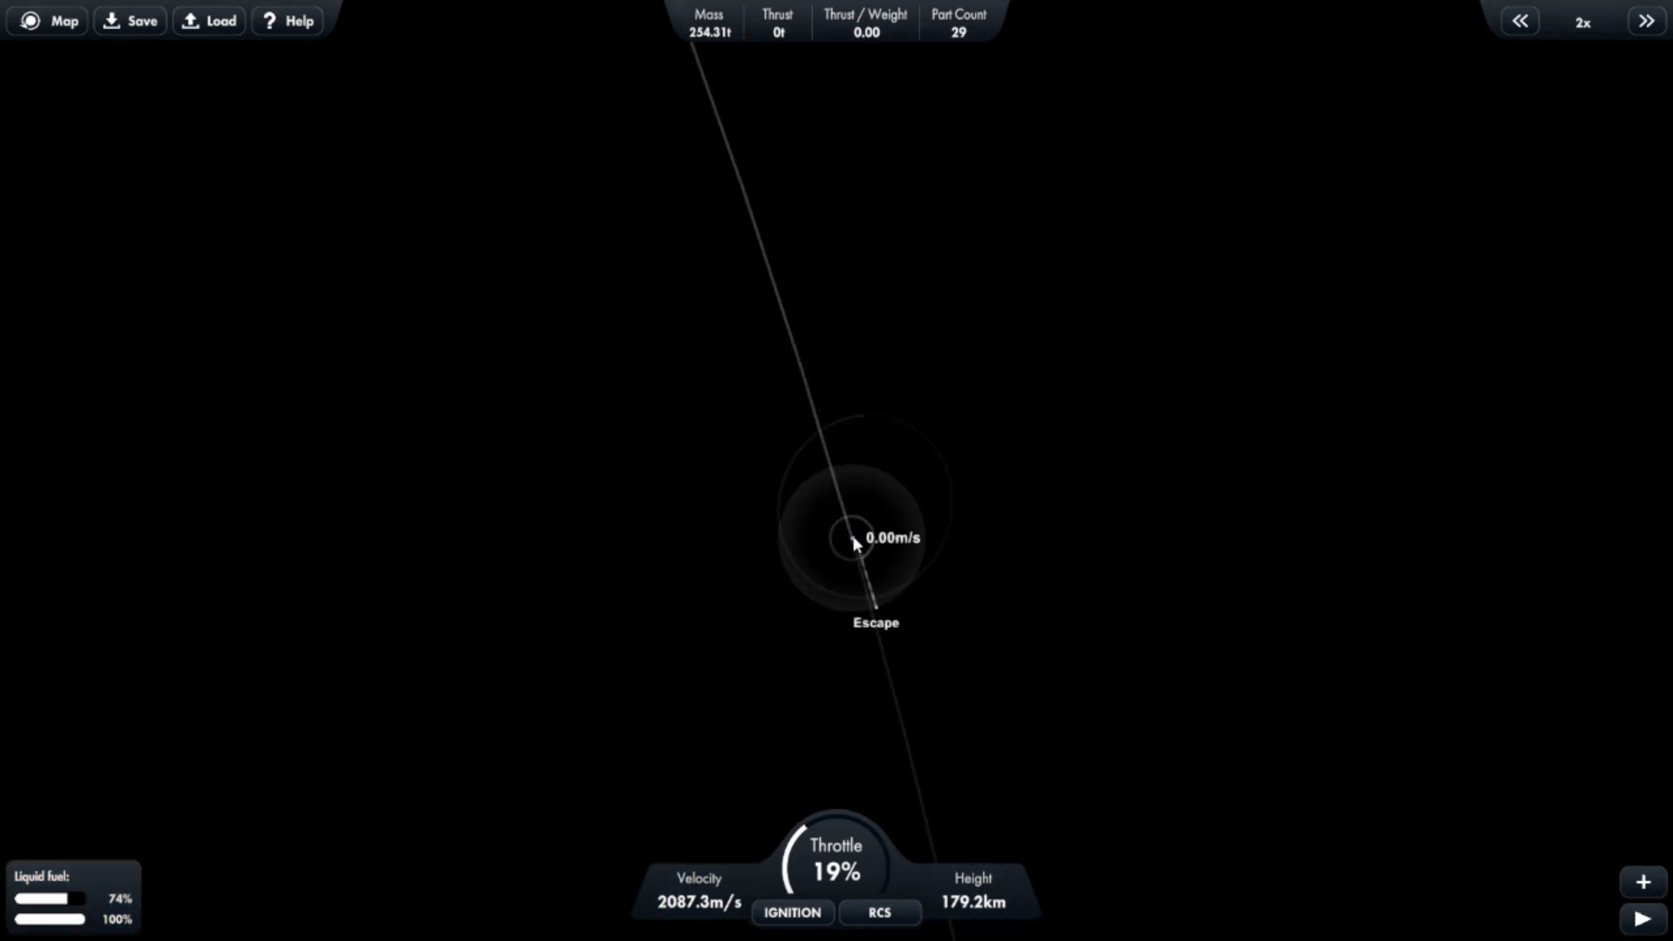
Zoom the map toward the grey moon while Miller 1 approaches to about 44 km.
scroll("down", 3)
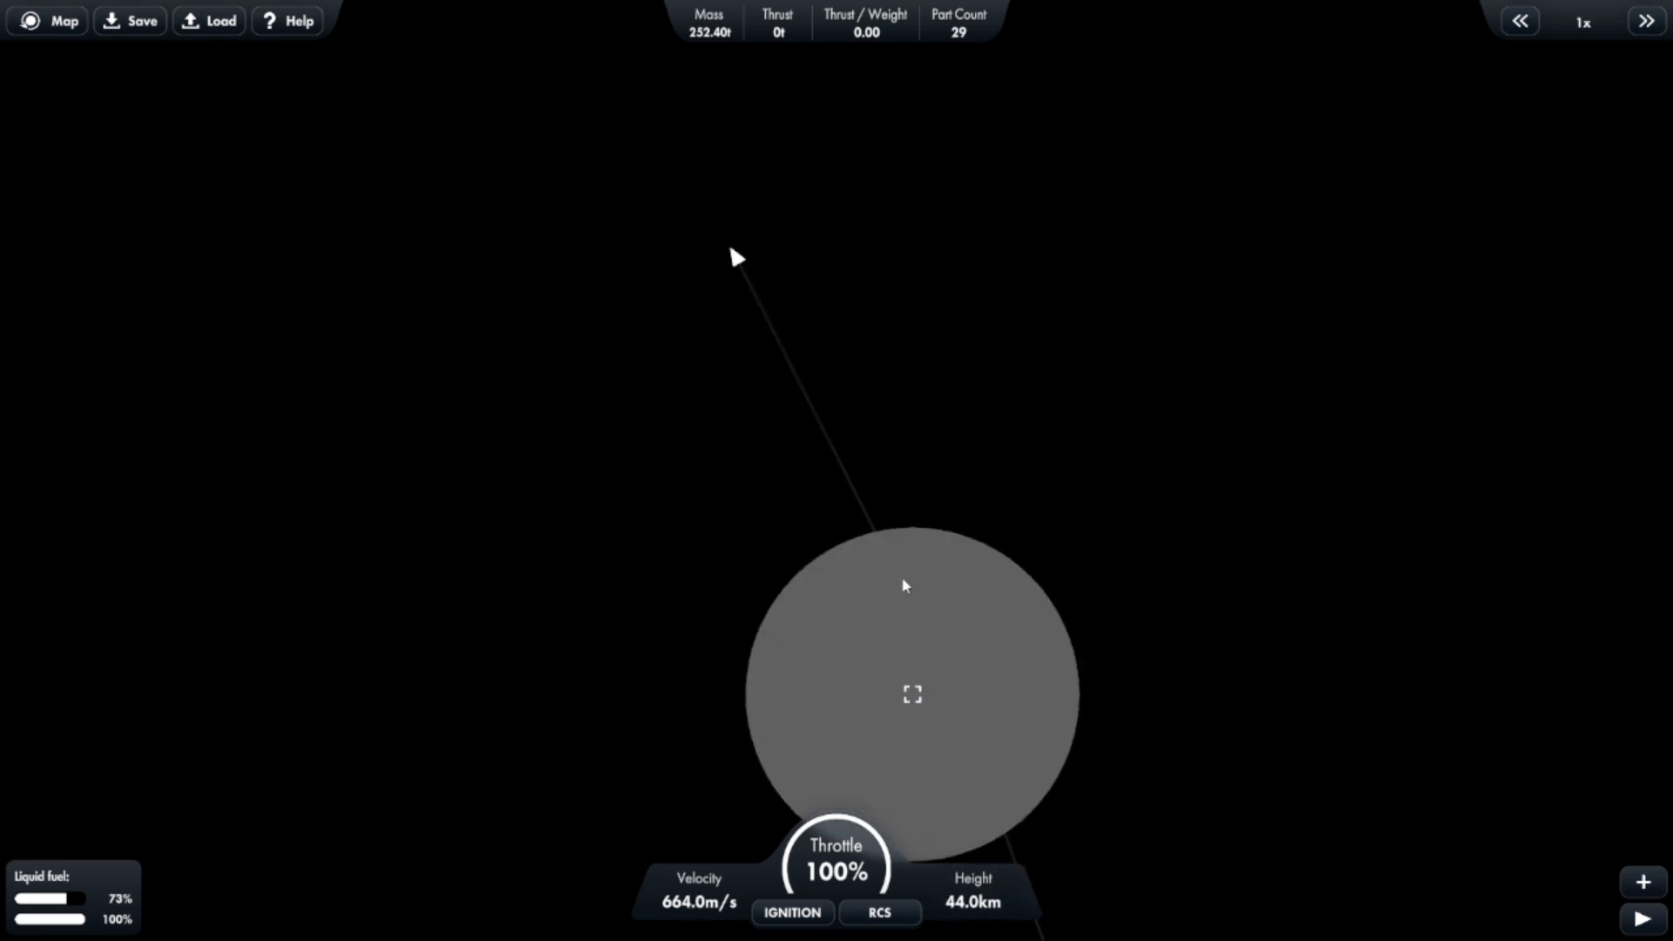
Ignite the engine for a braking burn and return to the flight view.
left_click(791, 912)
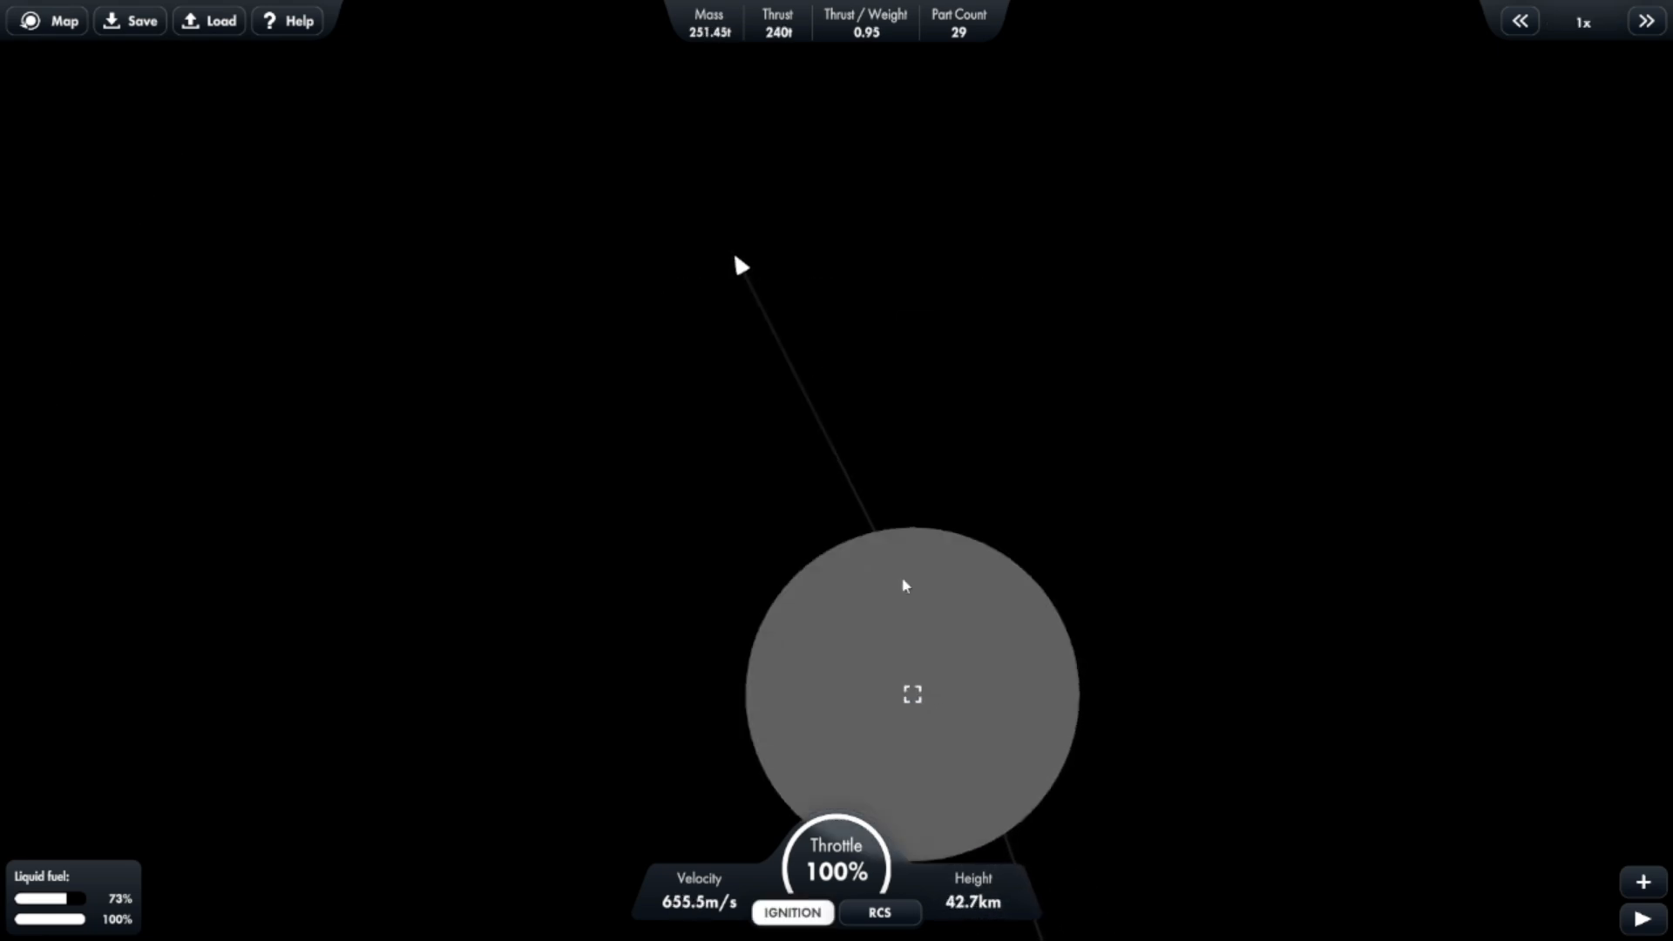
left_click(1646, 20)
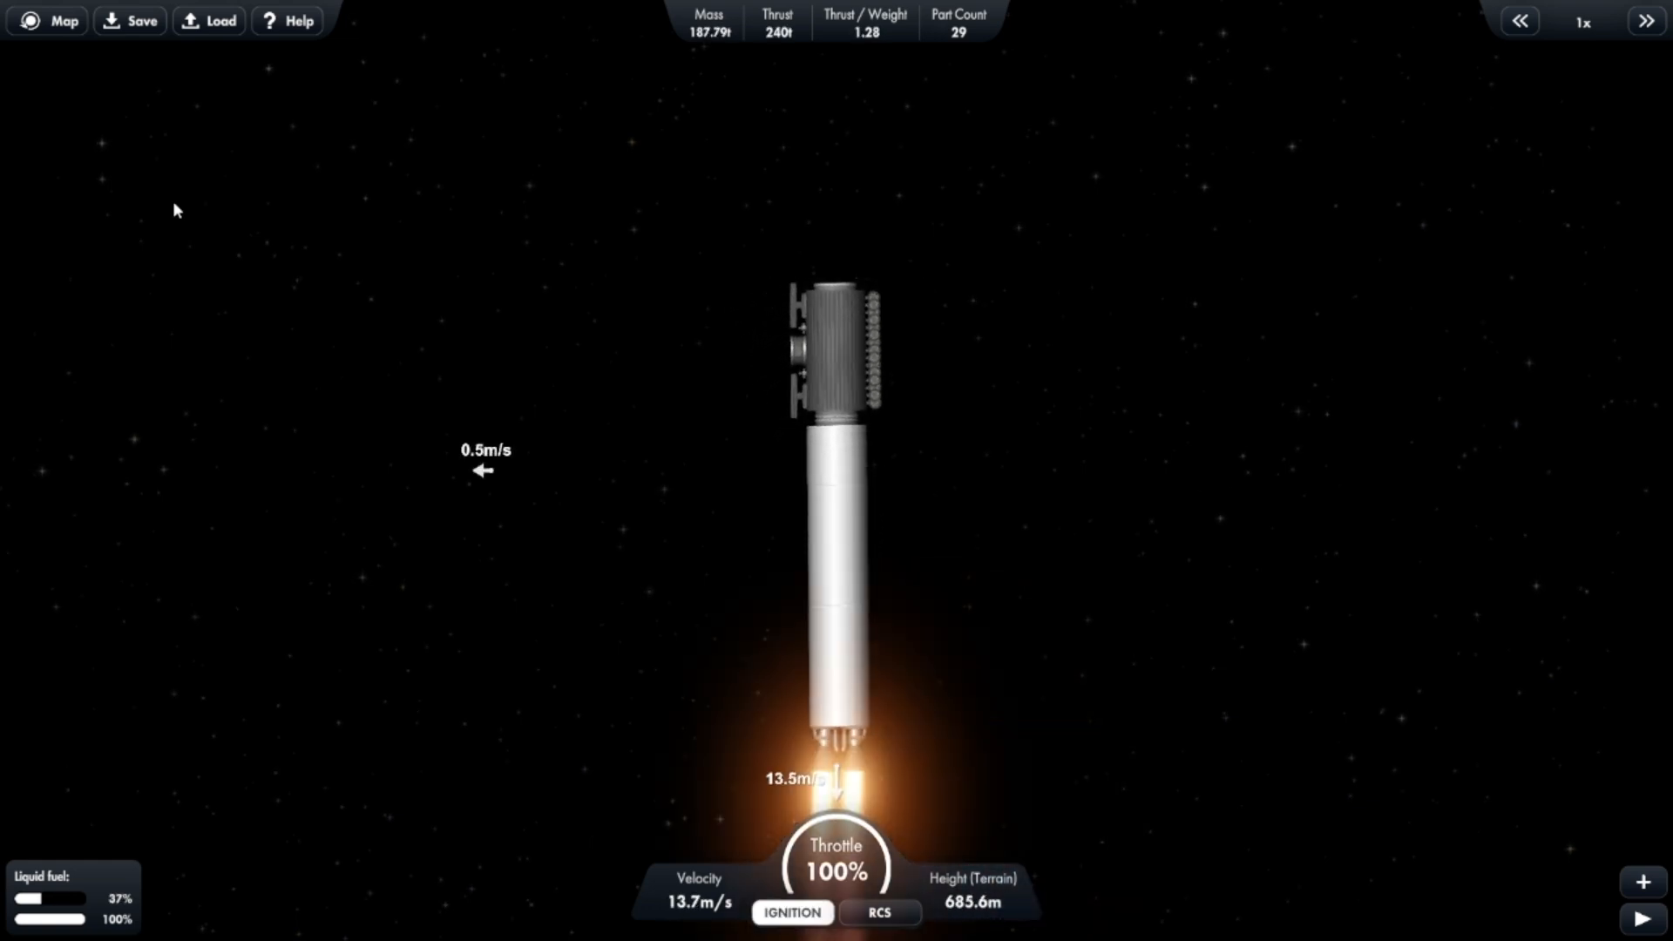
Cut engine thrust and enable RCS to settle Miller 1 on the surface.
left_click(1644, 20)
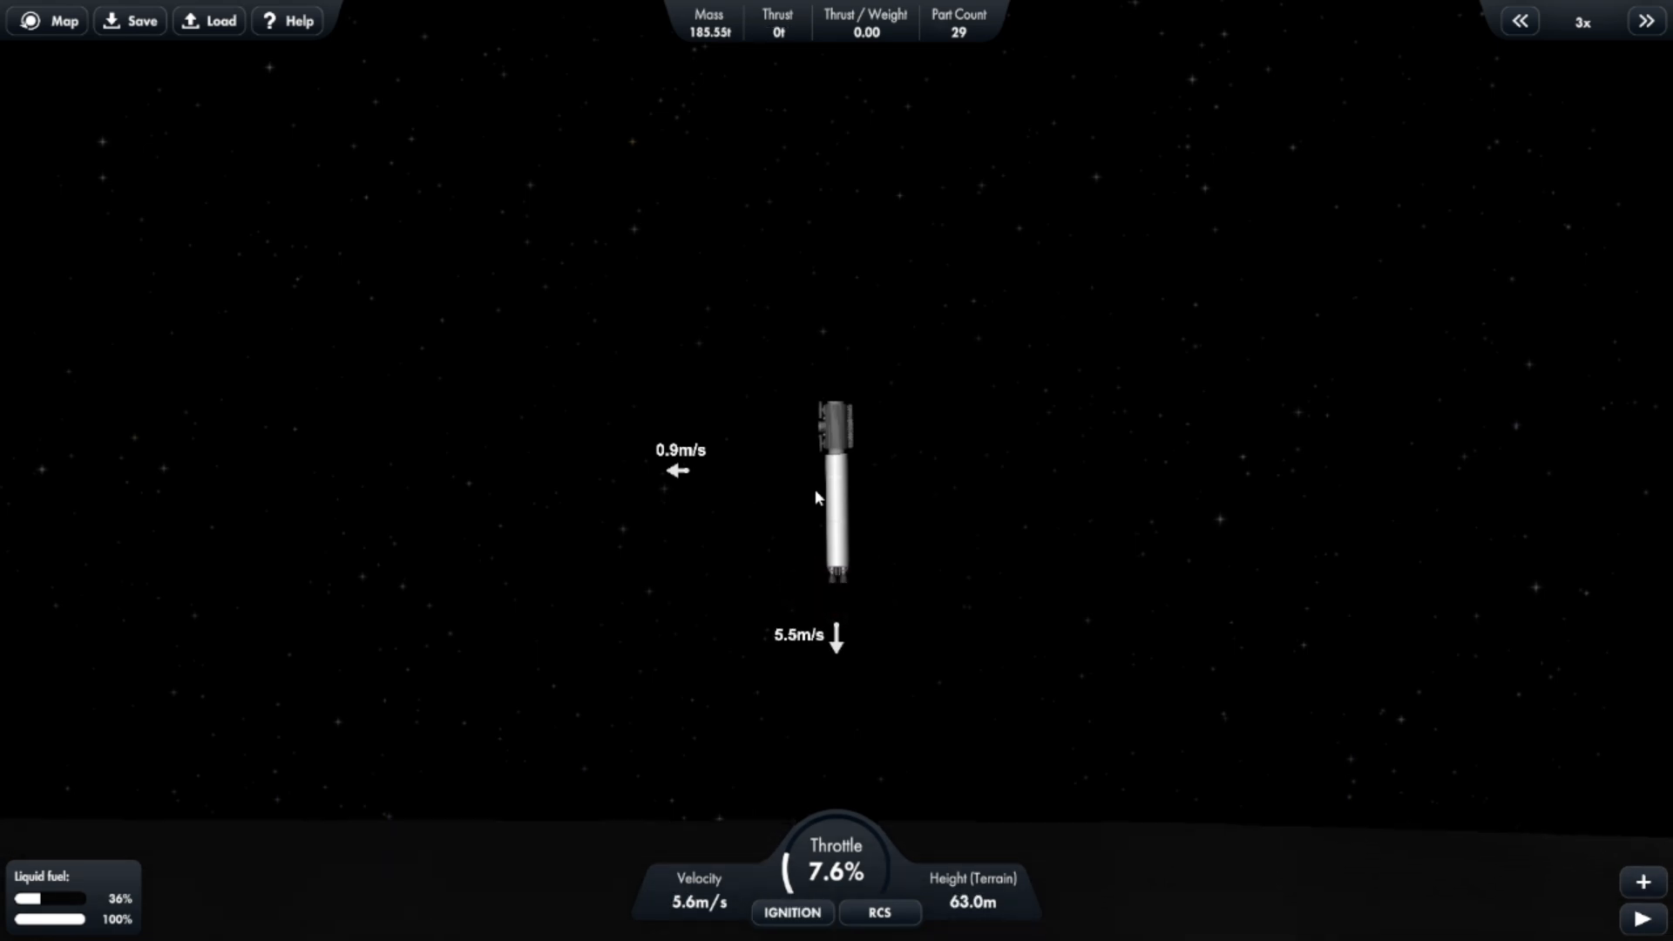
left_click(792, 912)
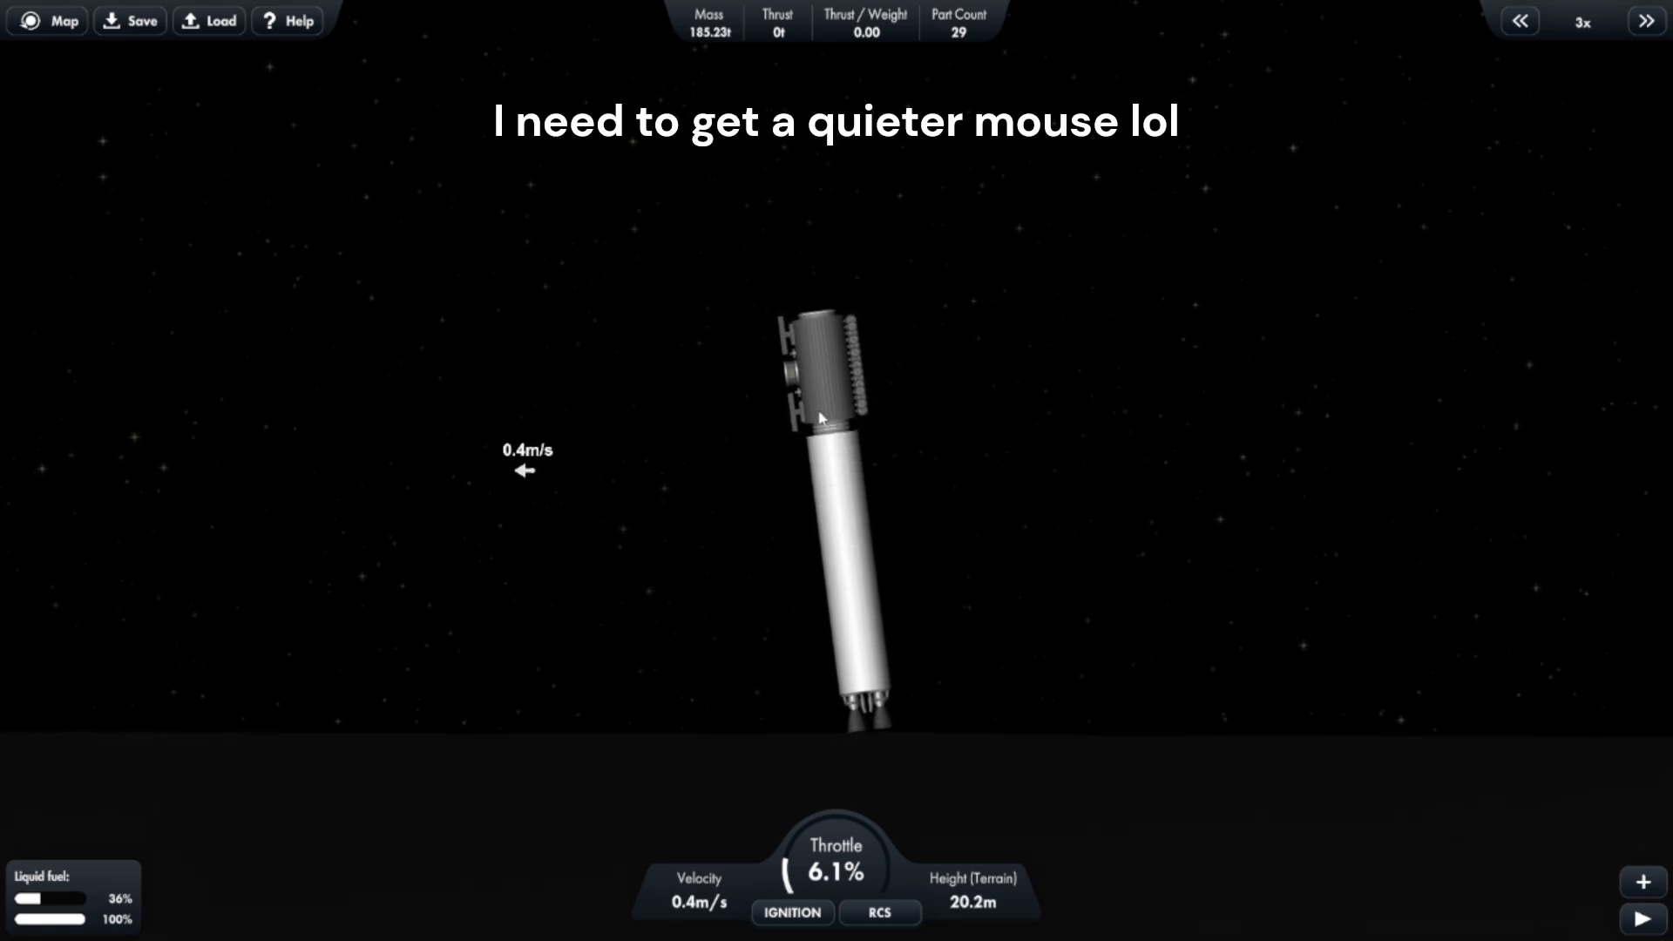
left_click(878, 912)
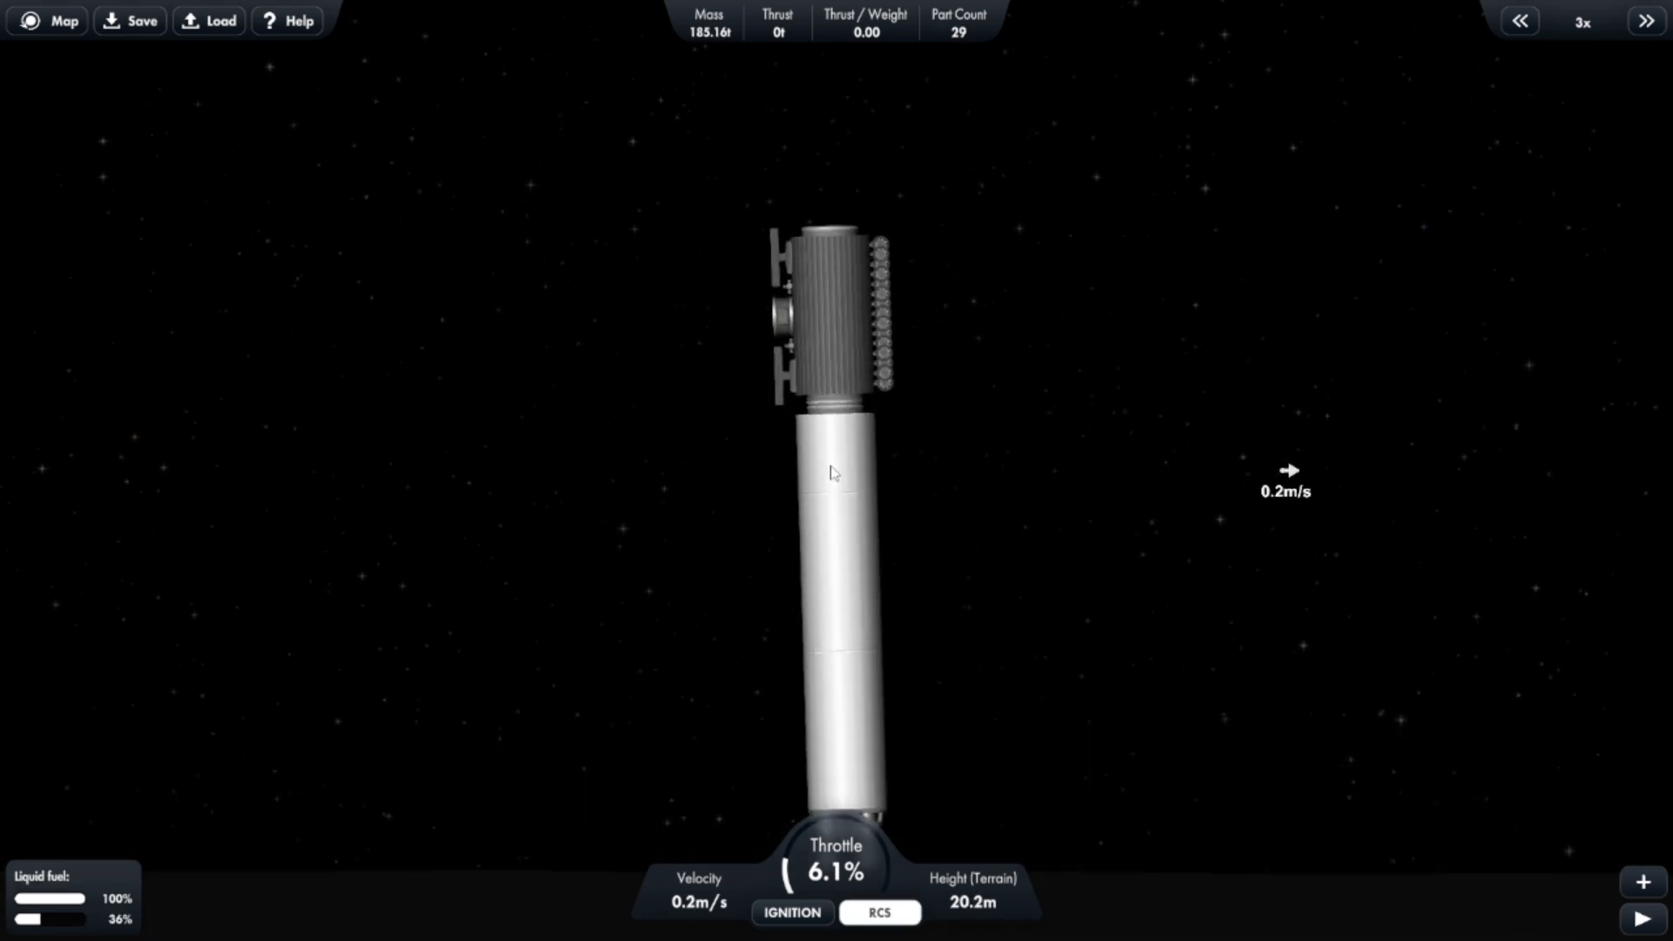
Toggle the RCS button to switch the attitude thrusters off on Ceres.
left_click(878, 912)
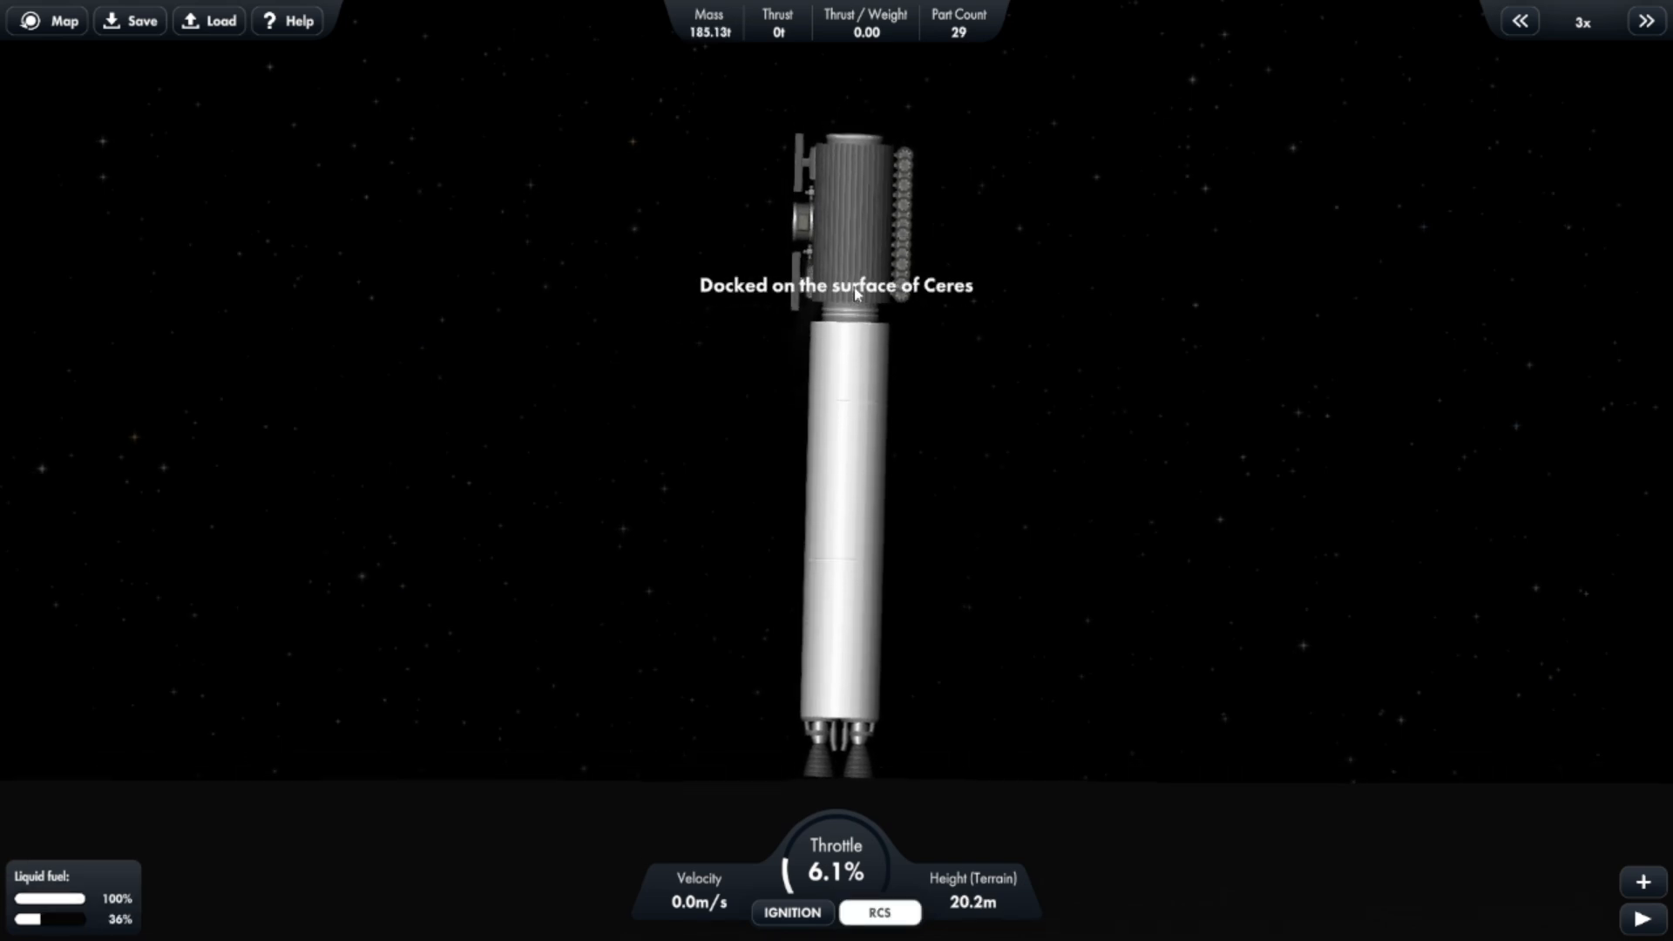
left_click(878, 912)
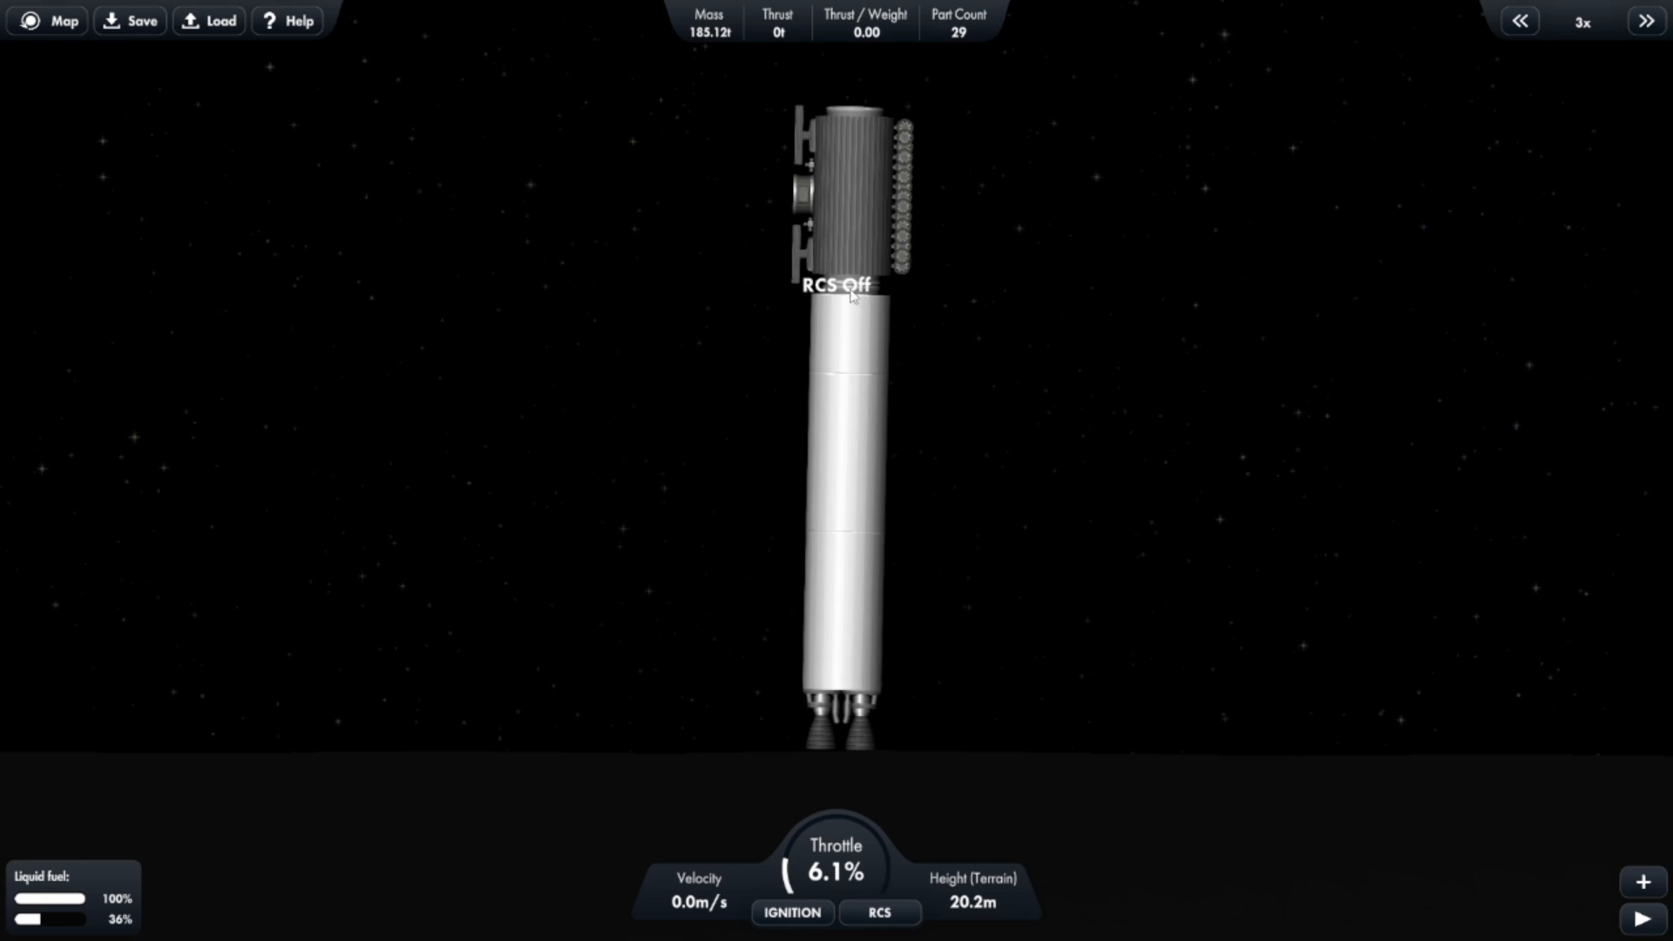
left_click(878, 913)
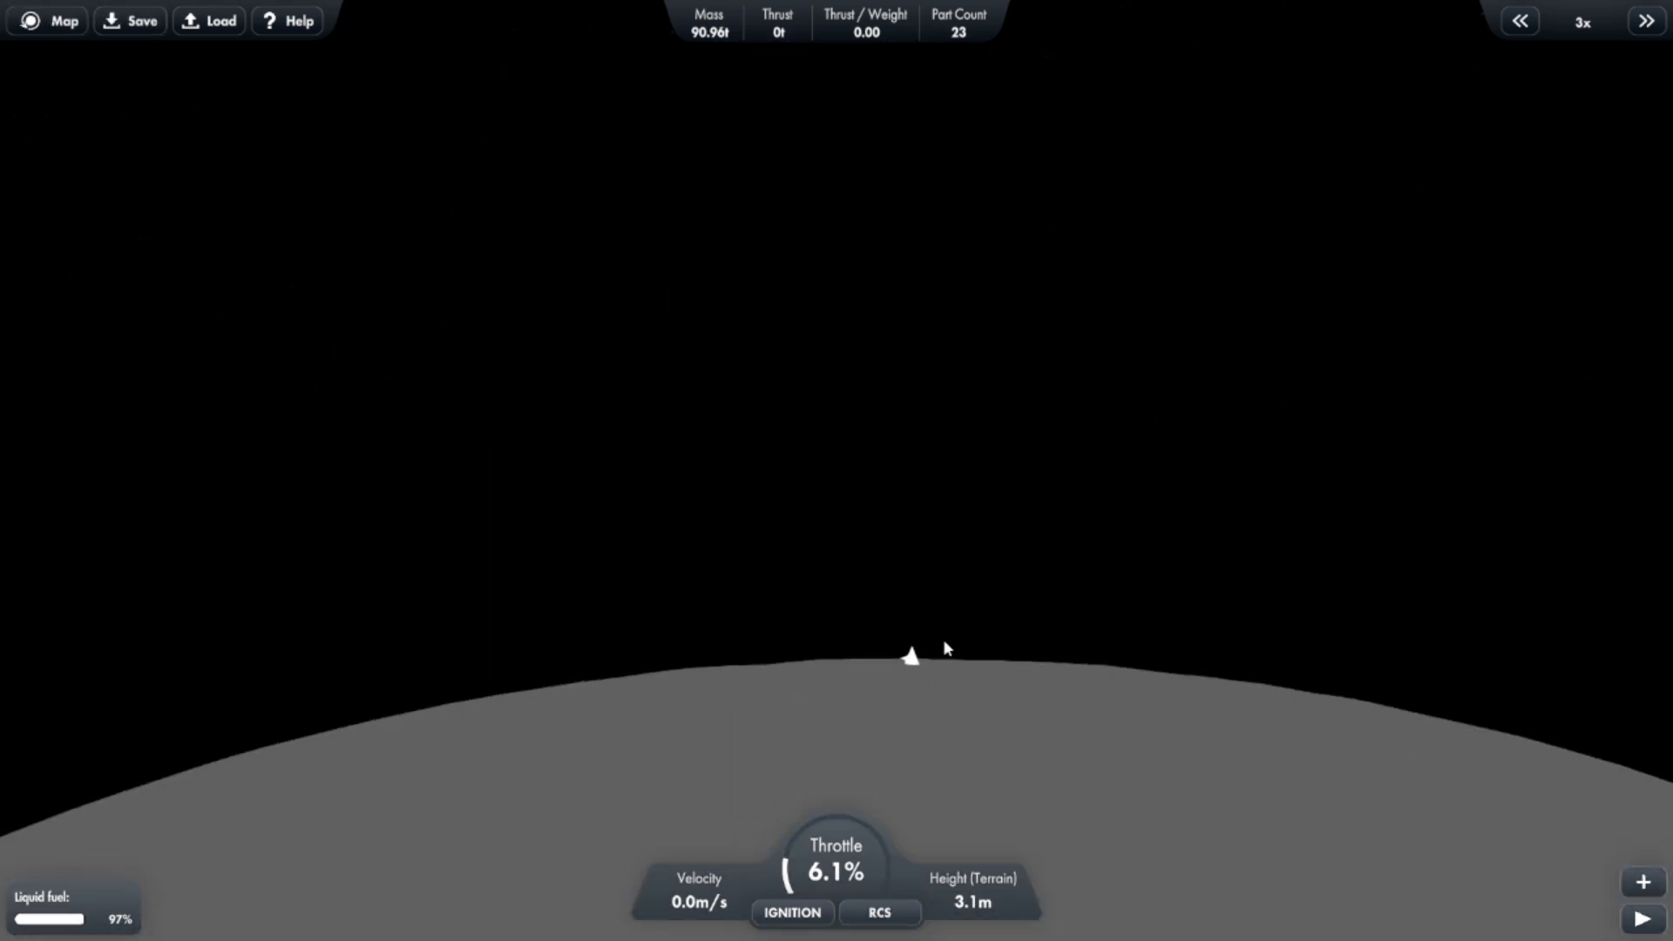
Rename the landed Miller 1 to 'Star Helix Base' from its map options.
left_click(910, 656)
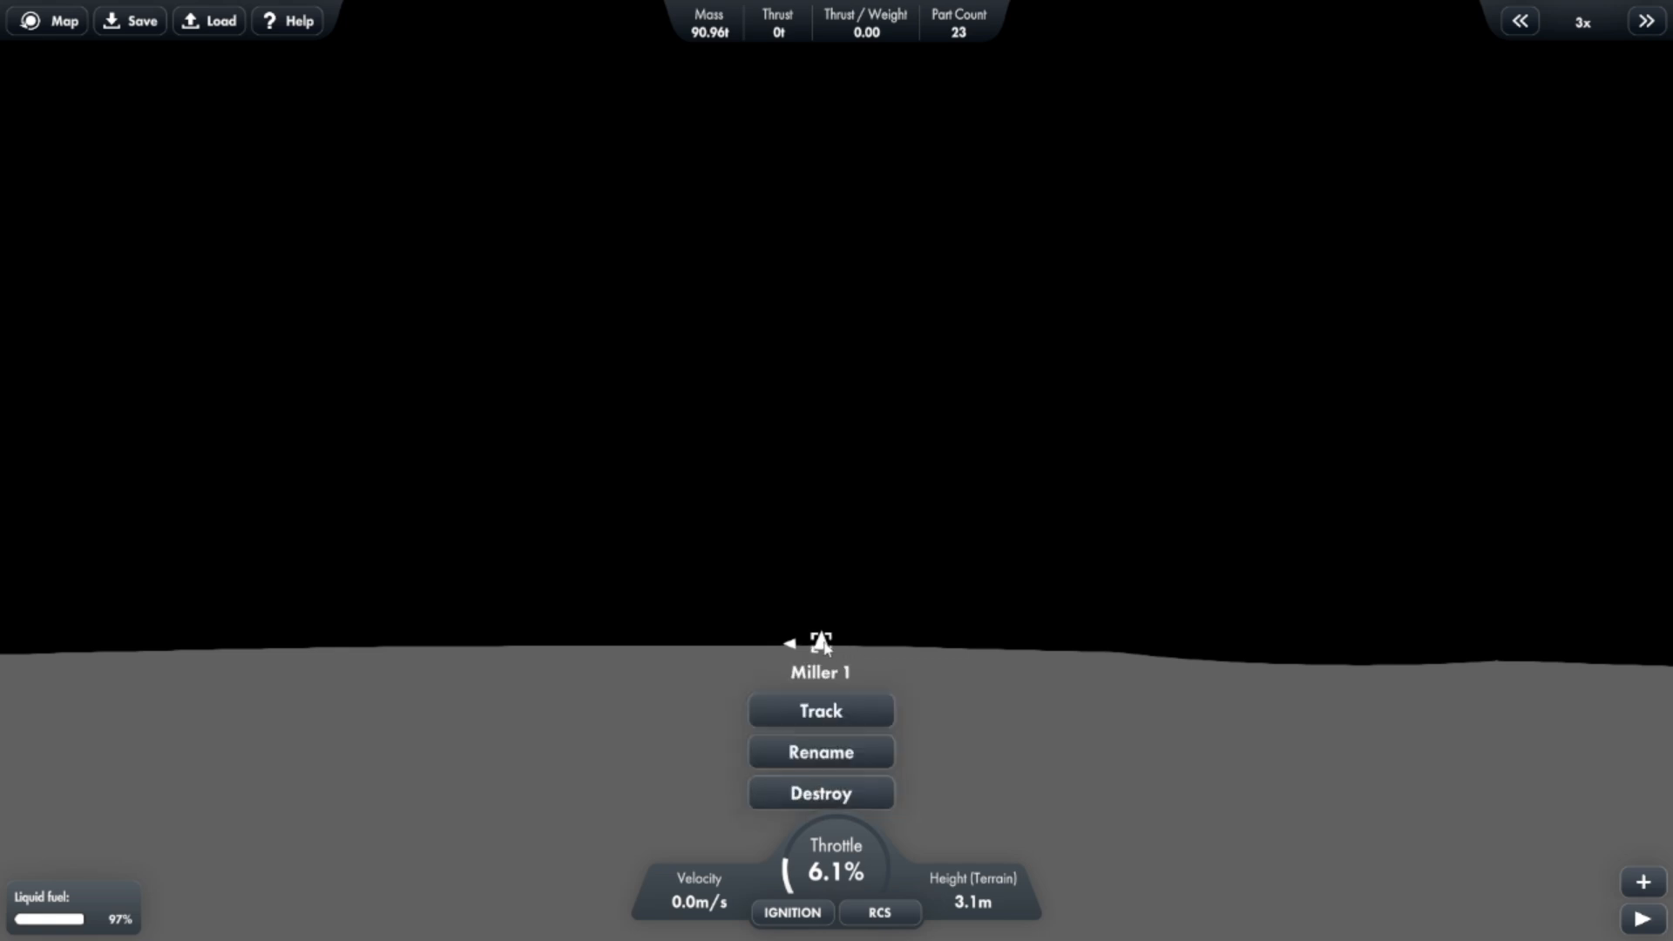
left_click(821, 751)
type("Star Helix Base")
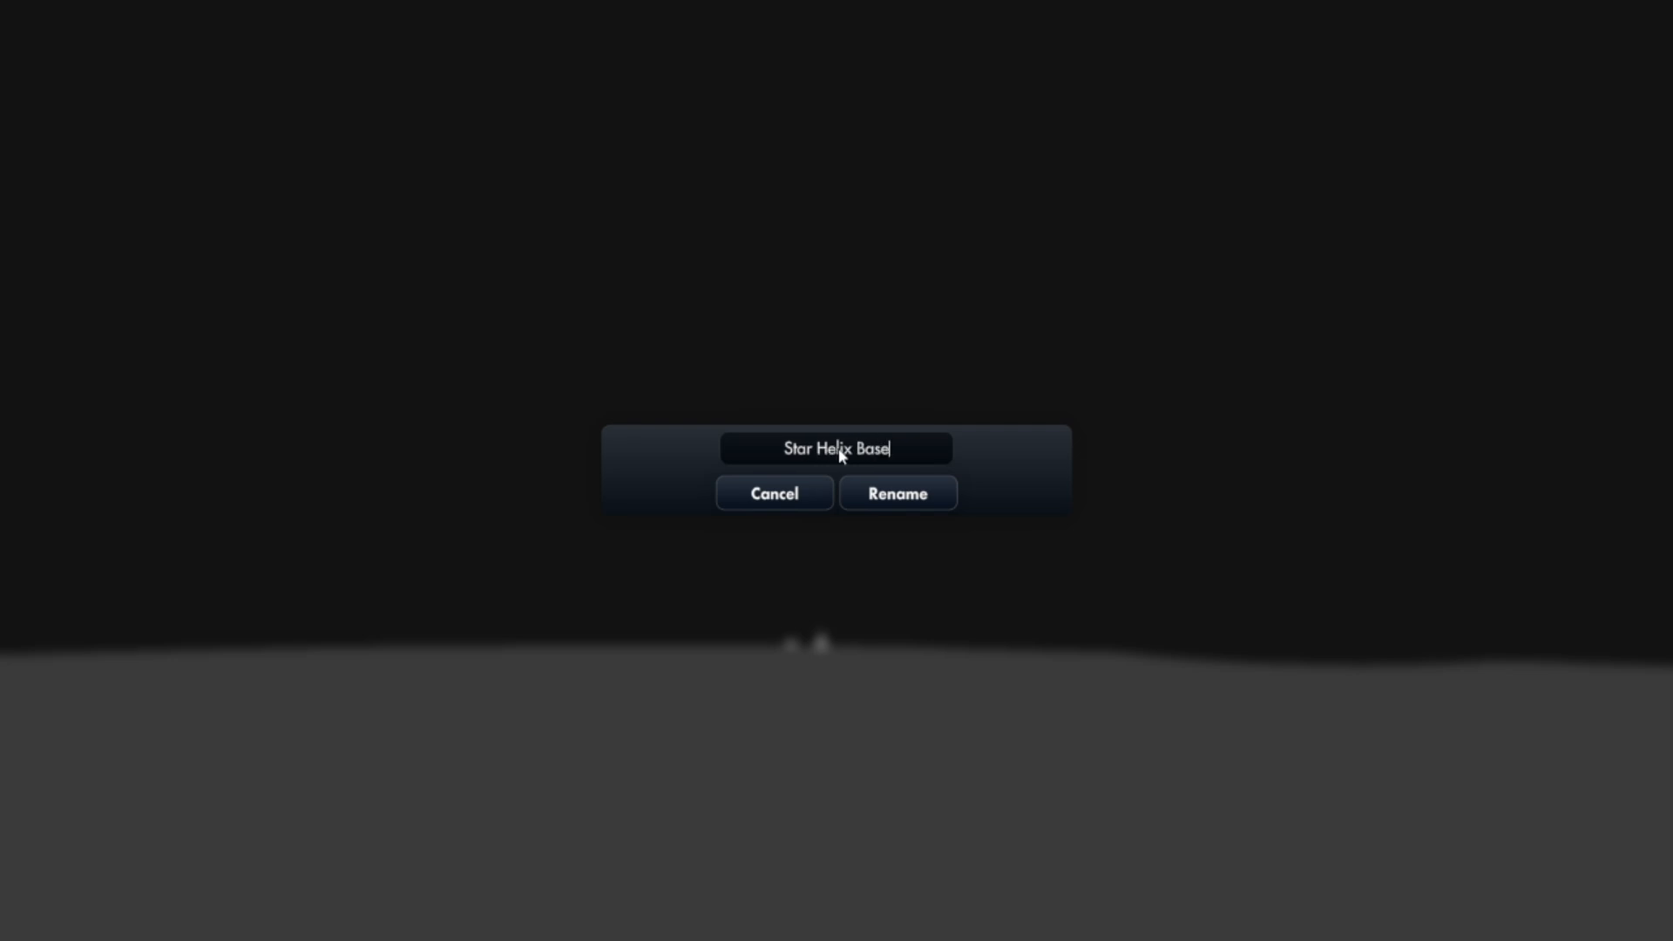
mouse_move(900, 518)
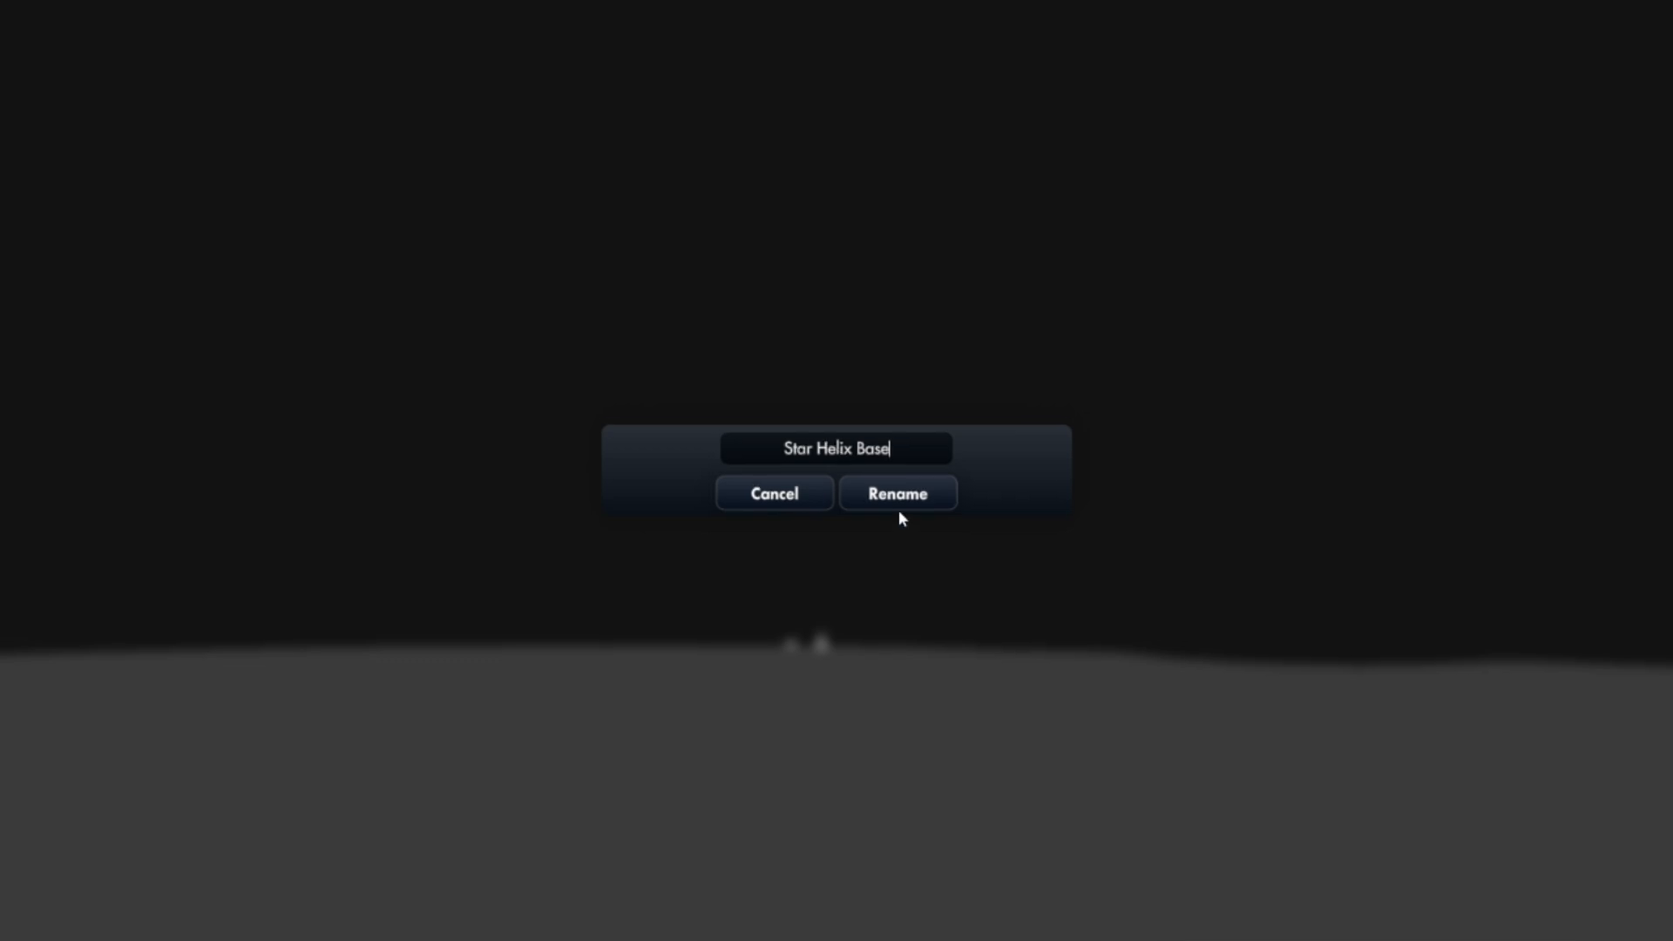
left_click(896, 493)
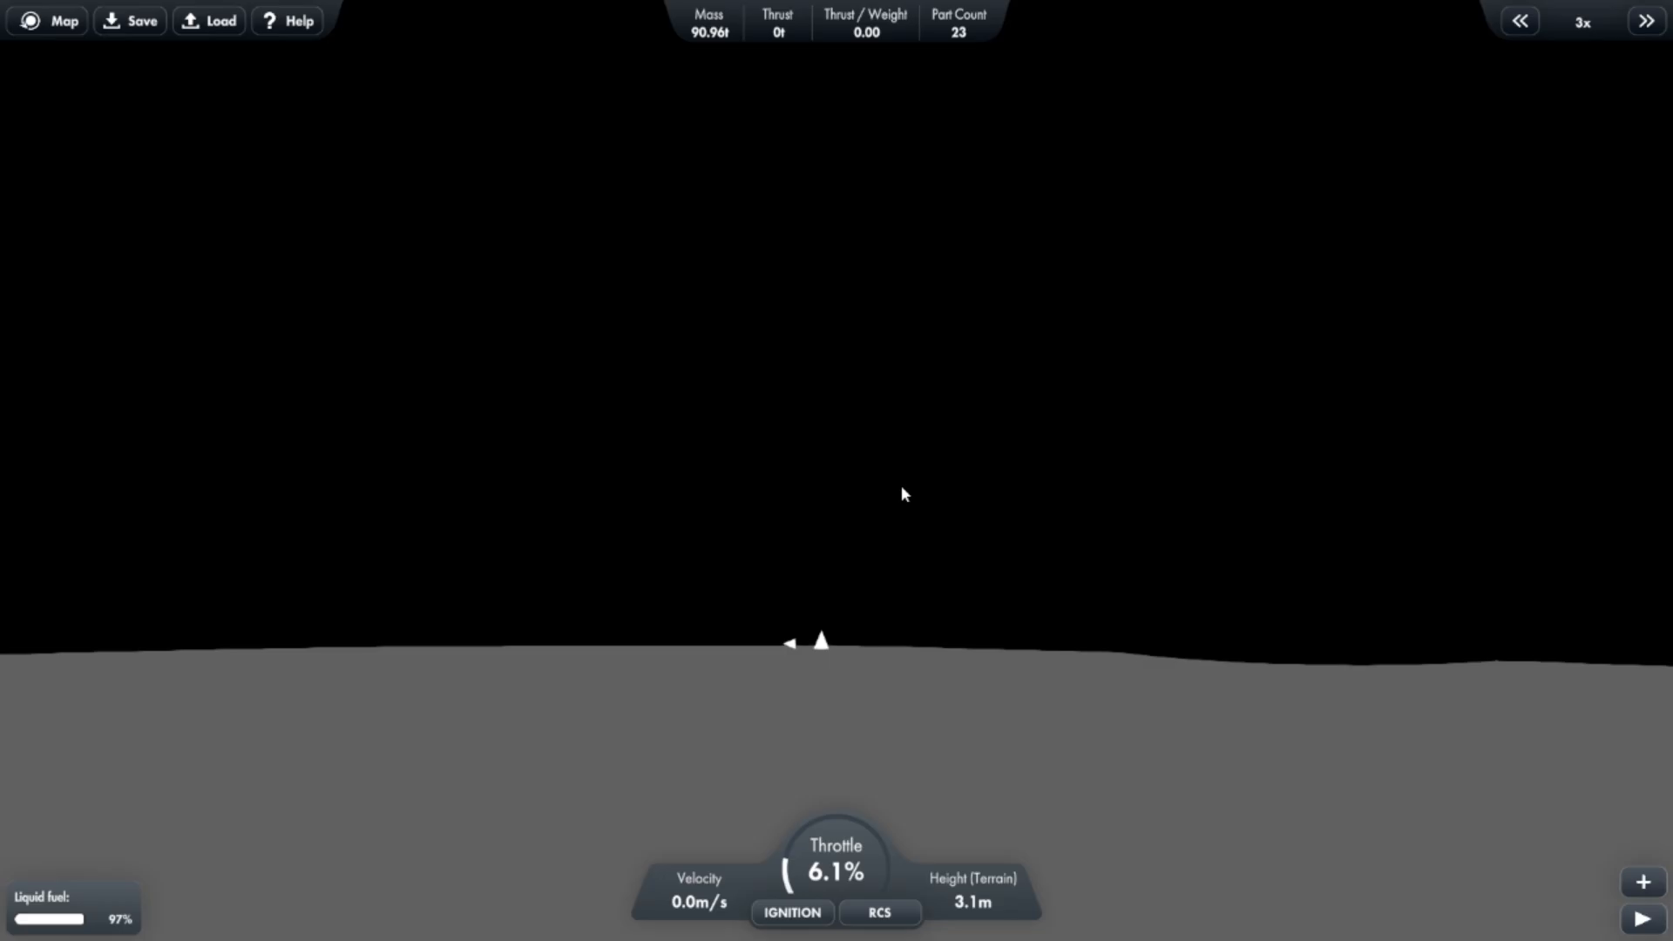